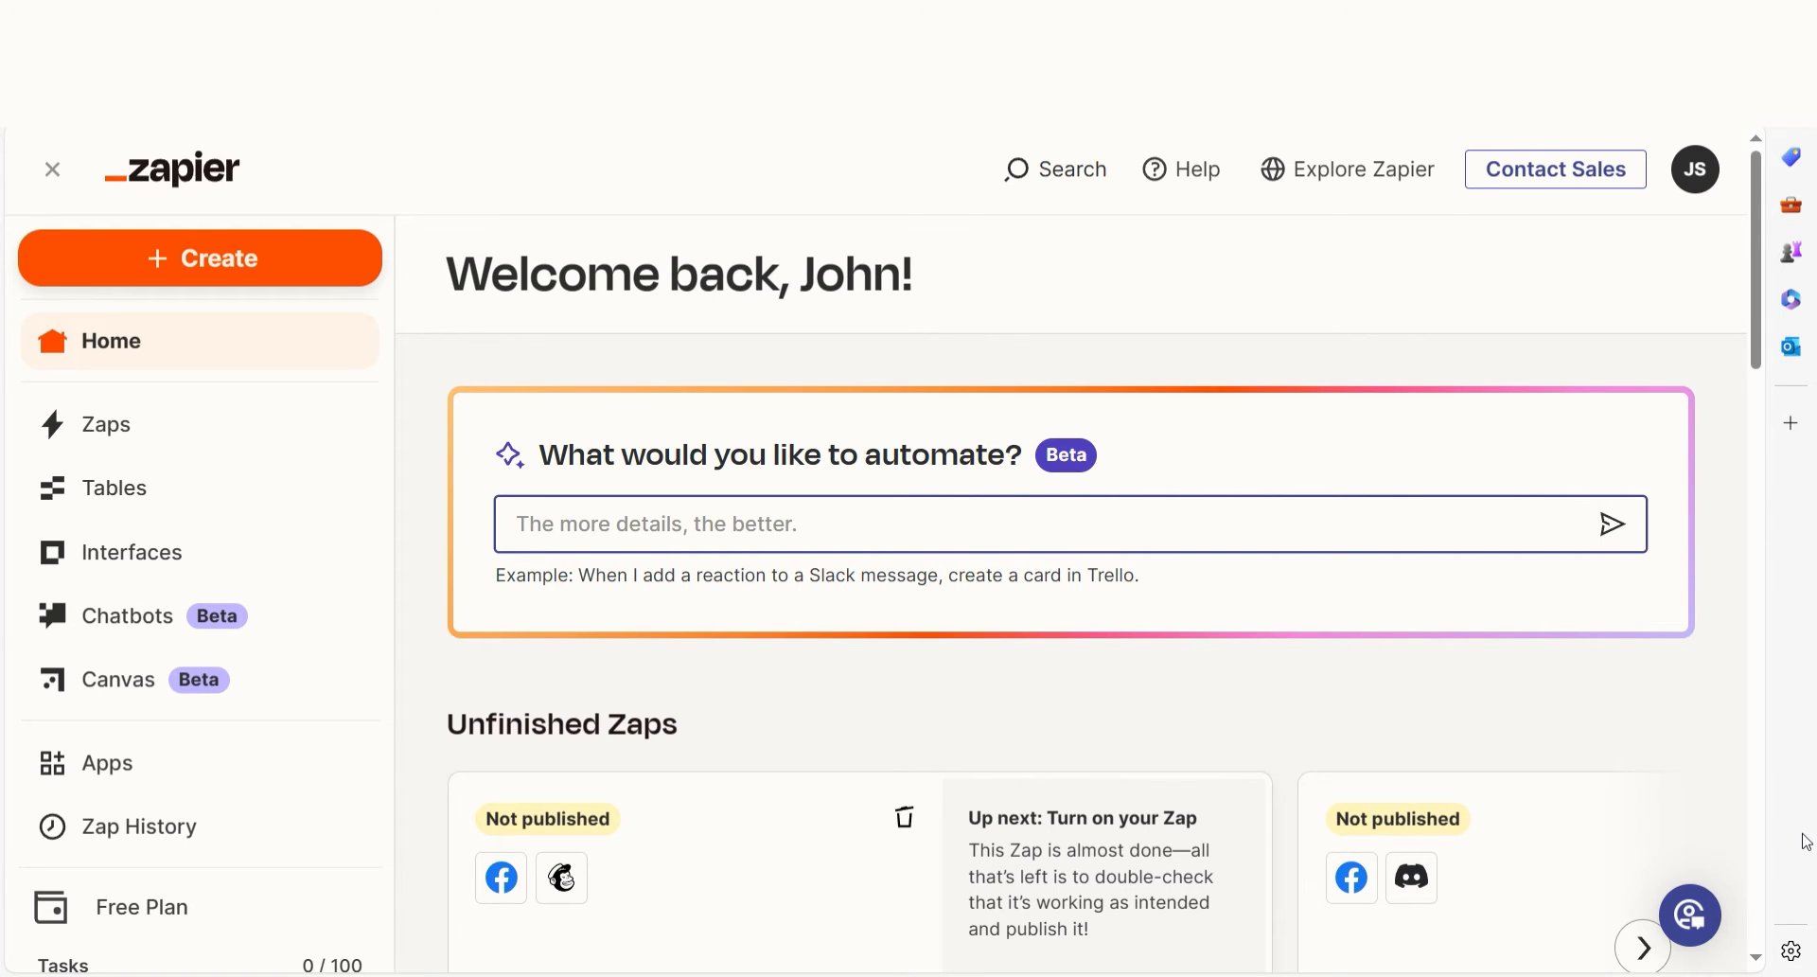
Ask the automation box for 'evernote to onenote' to get a suggested two-step Zap.
text(evernote to onenote)
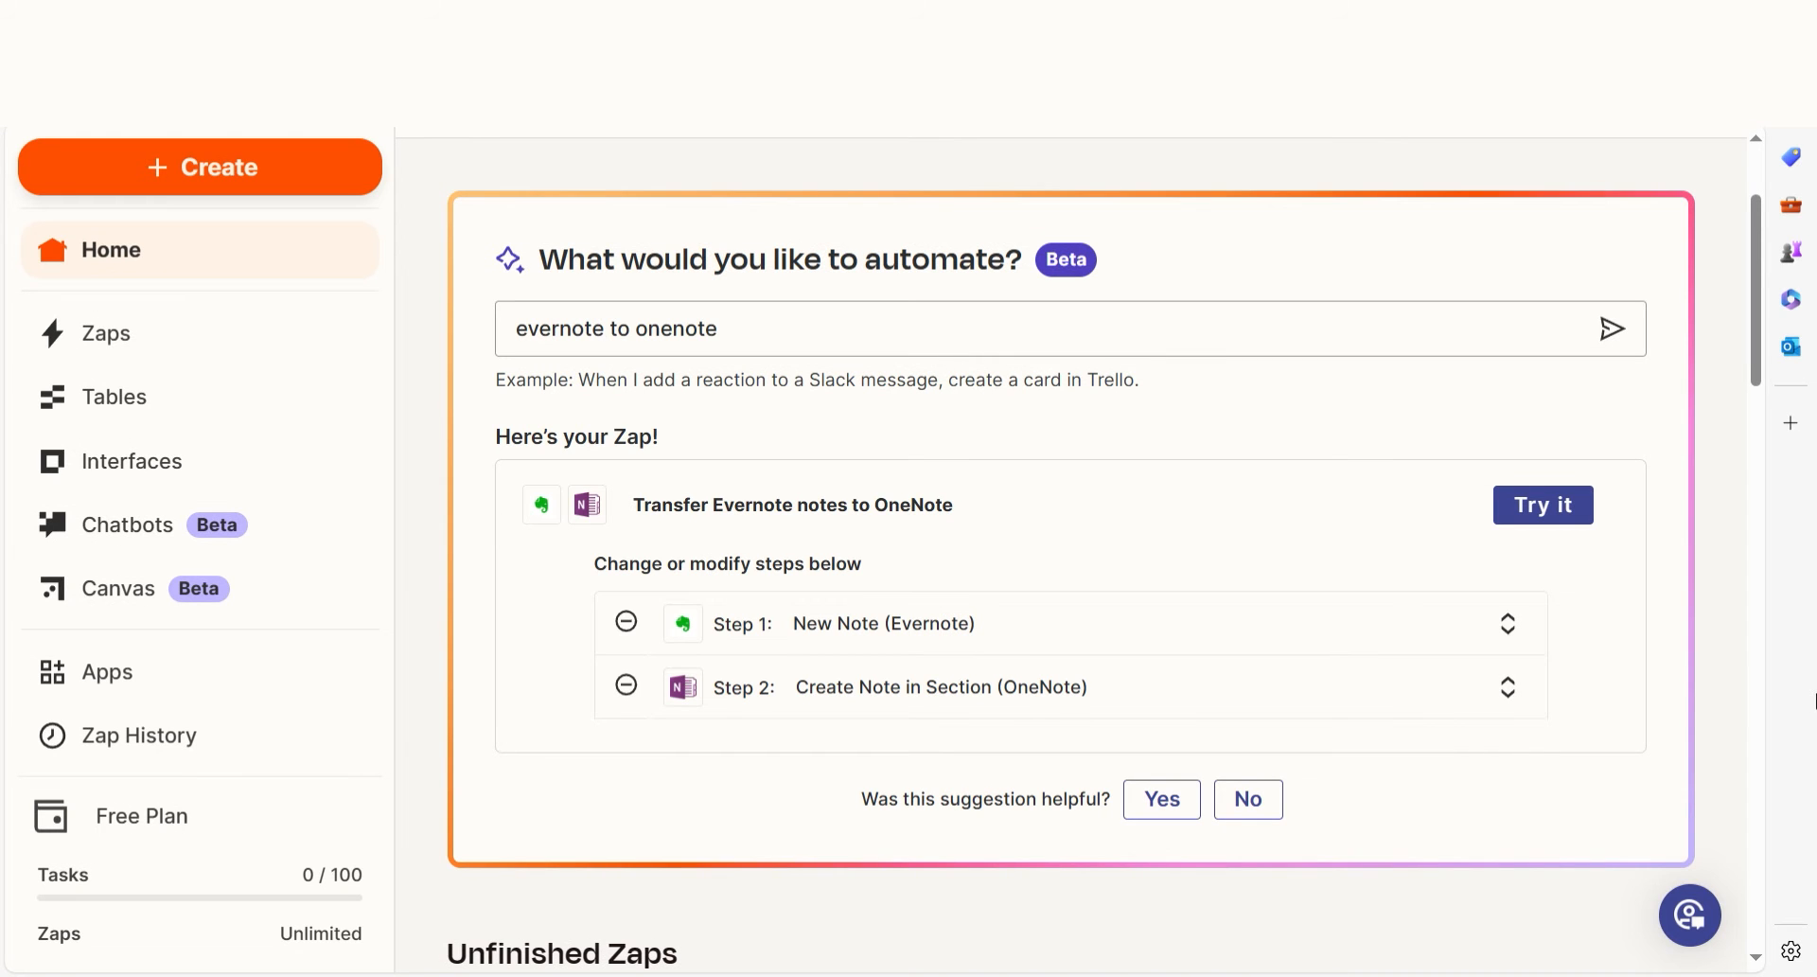
Start the suggested Zap as a draft and authorize an Evernote account for its New Note trigger.
click(1543, 504)
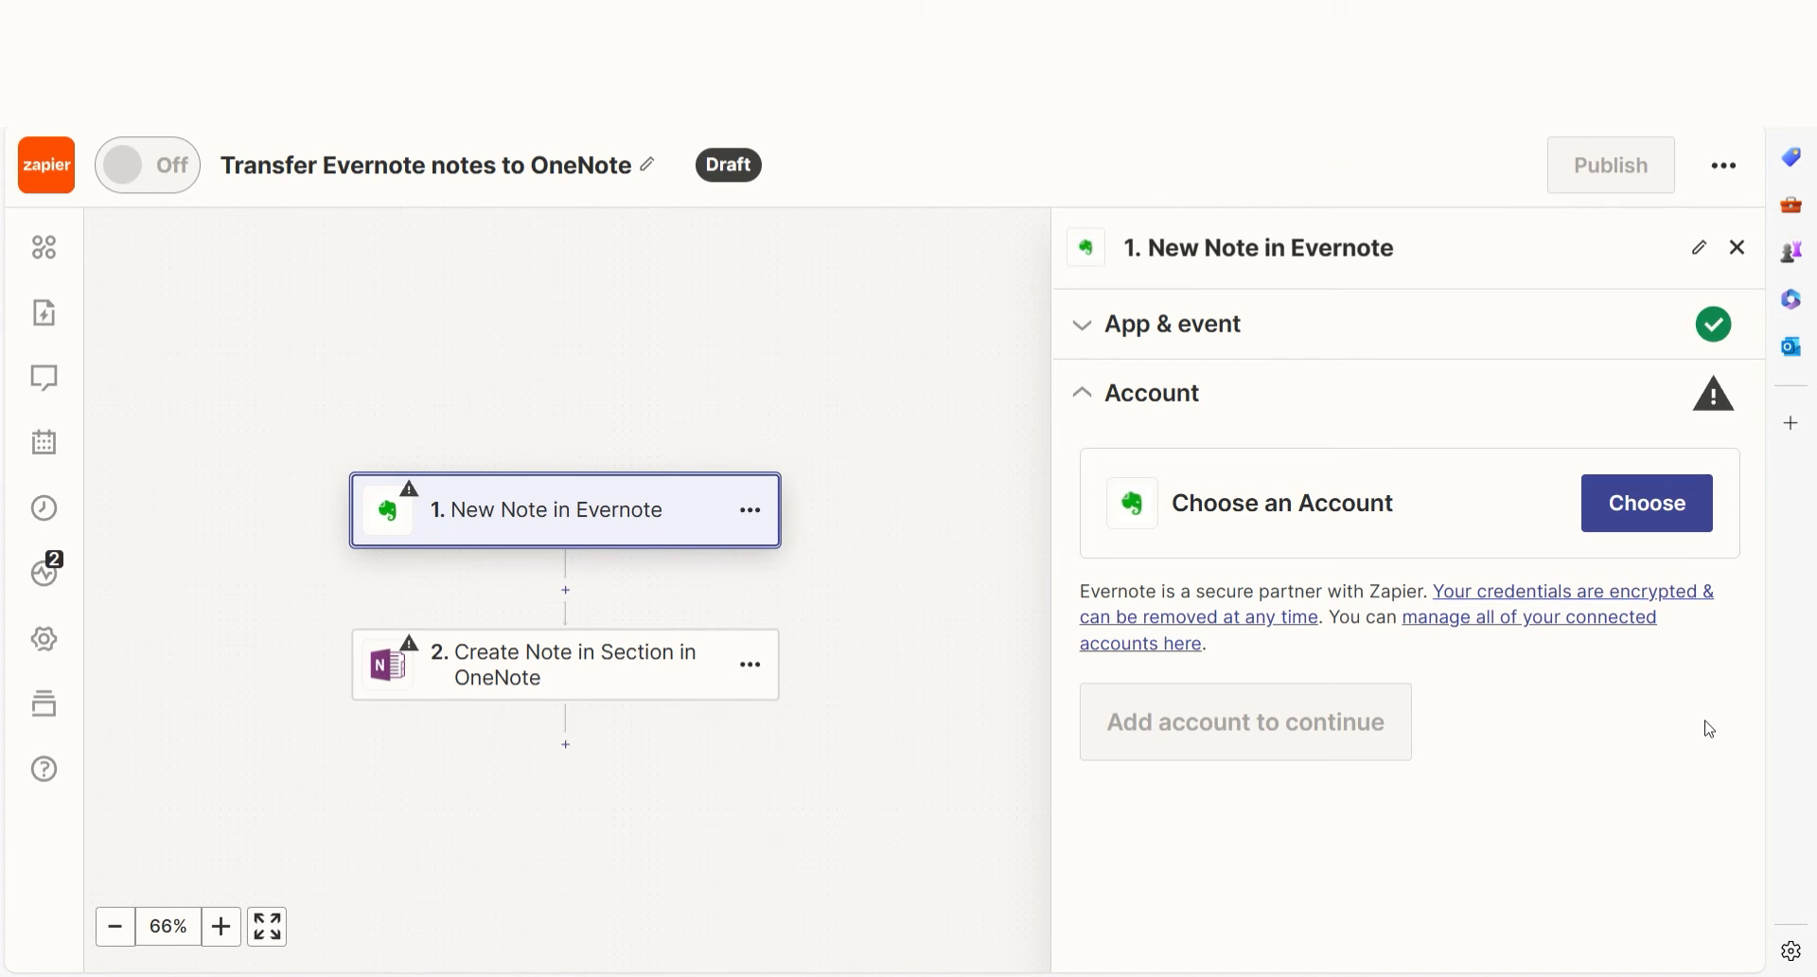
click(1643, 503)
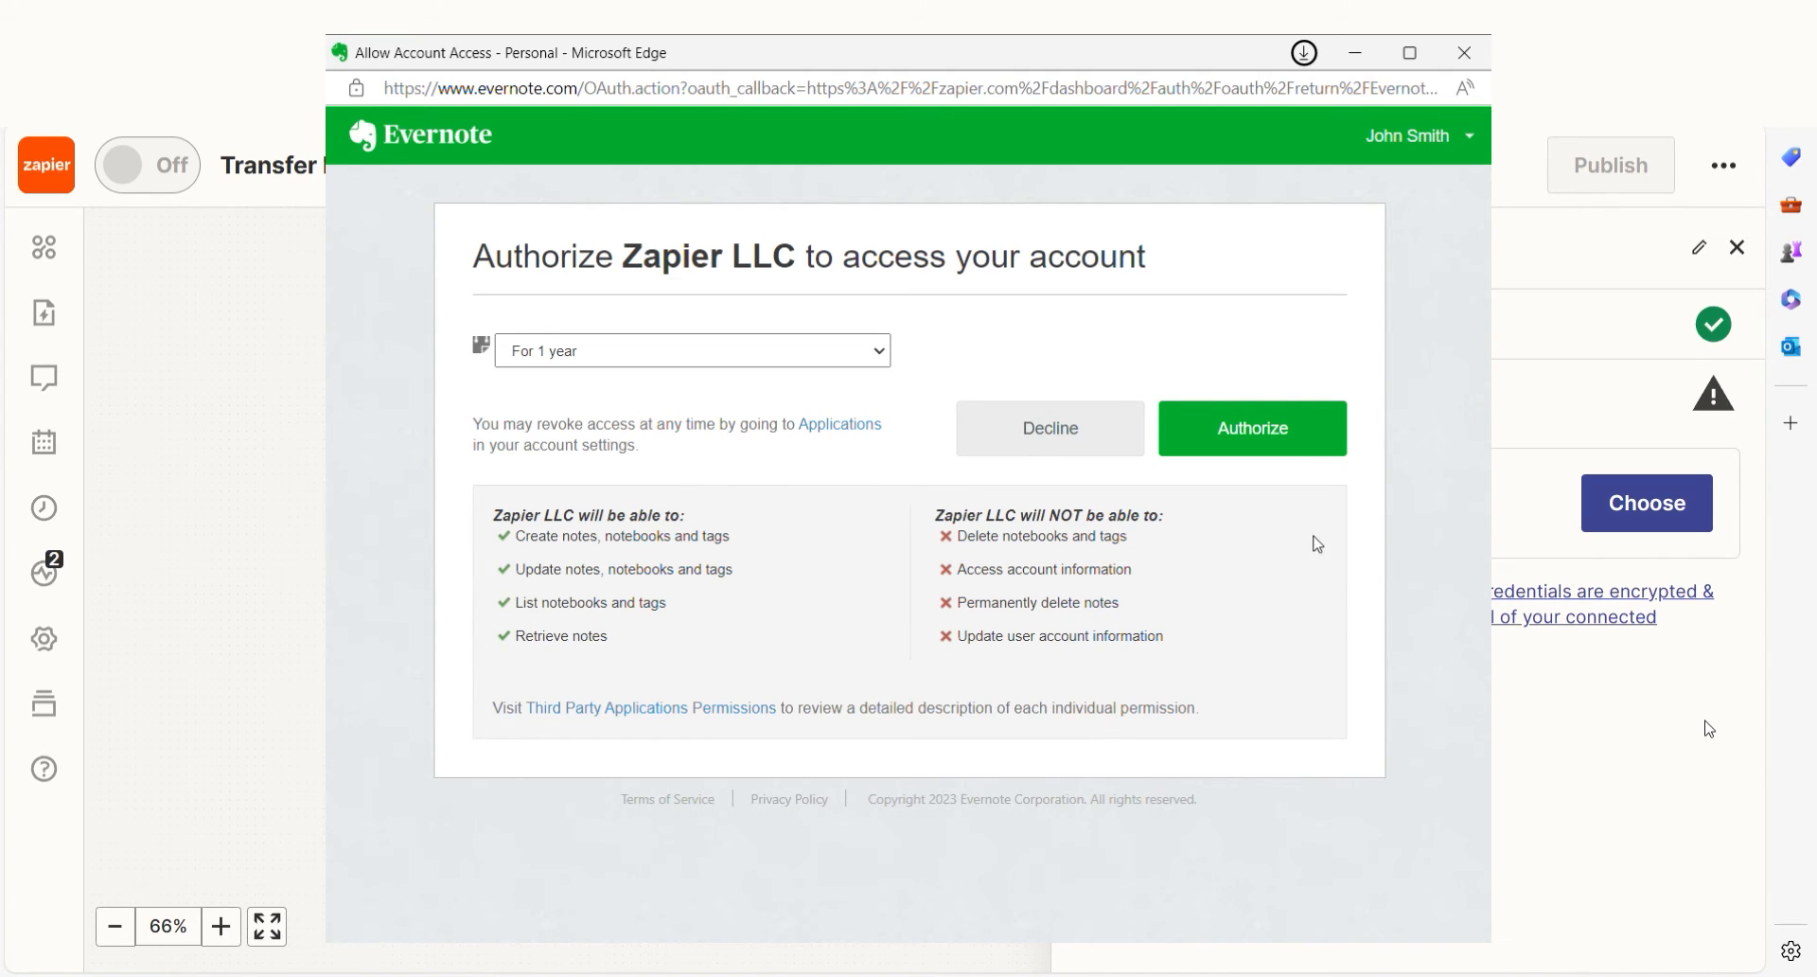
click(1252, 428)
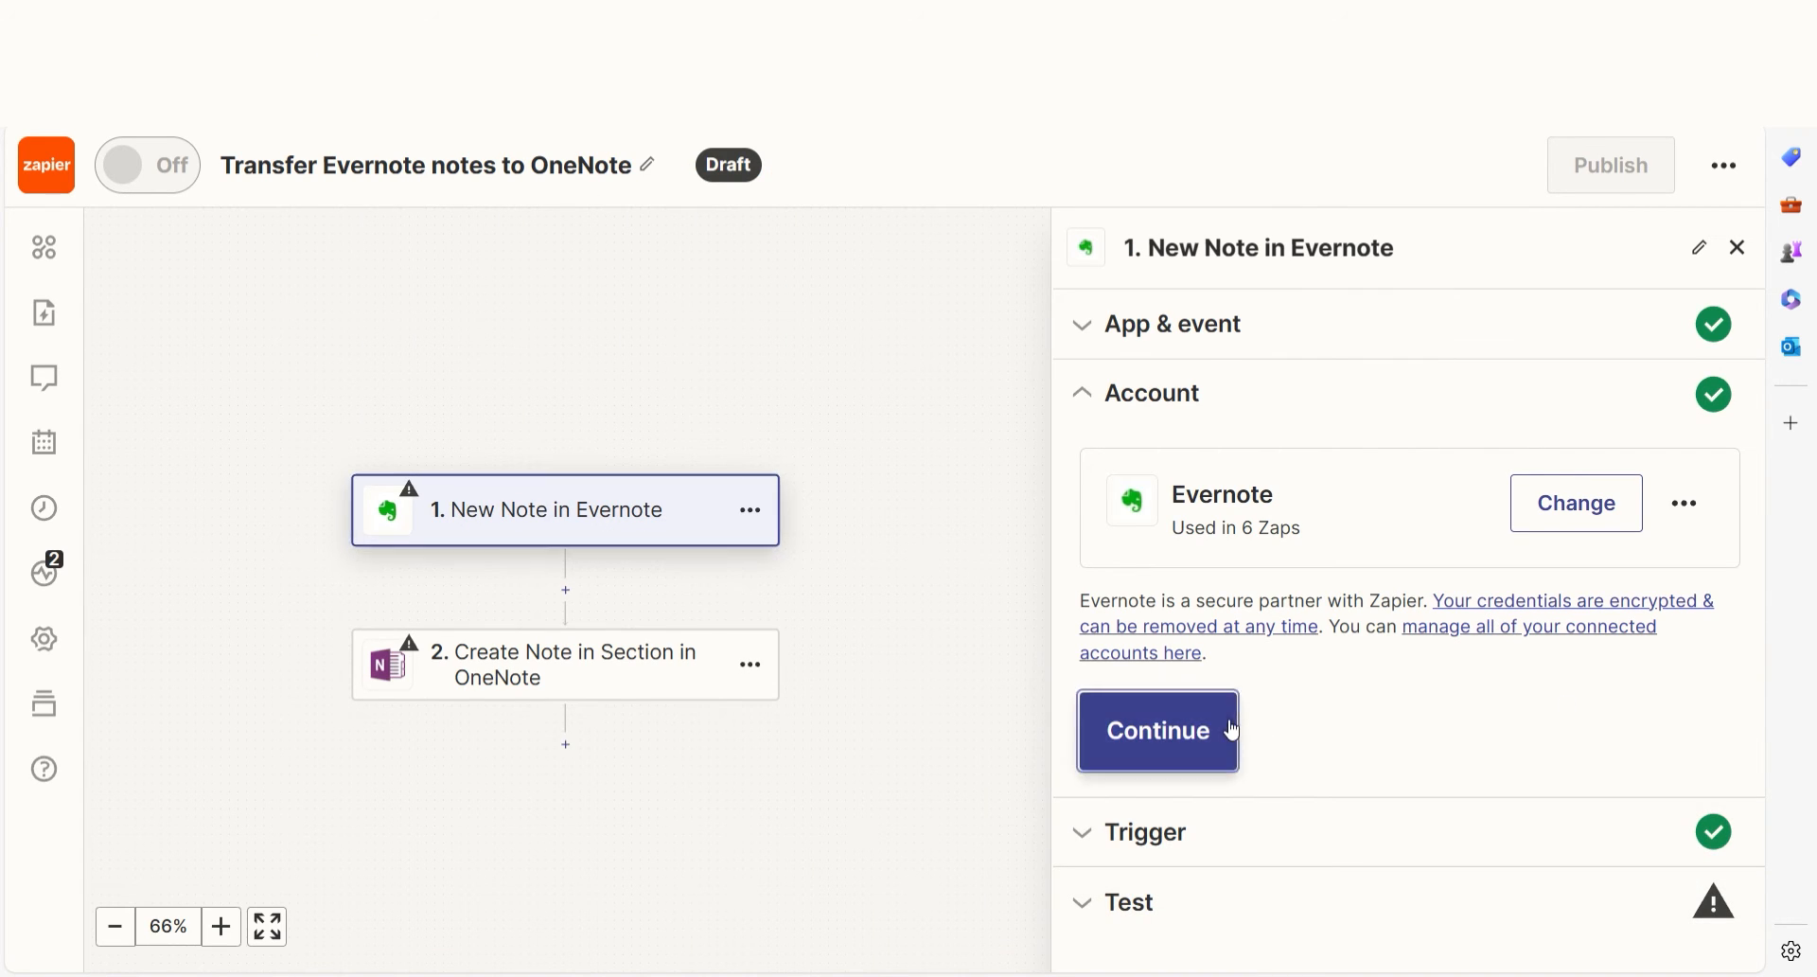
Leave the trigger's Notebook as Any Notebook and continue to the trigger test.
click(1155, 731)
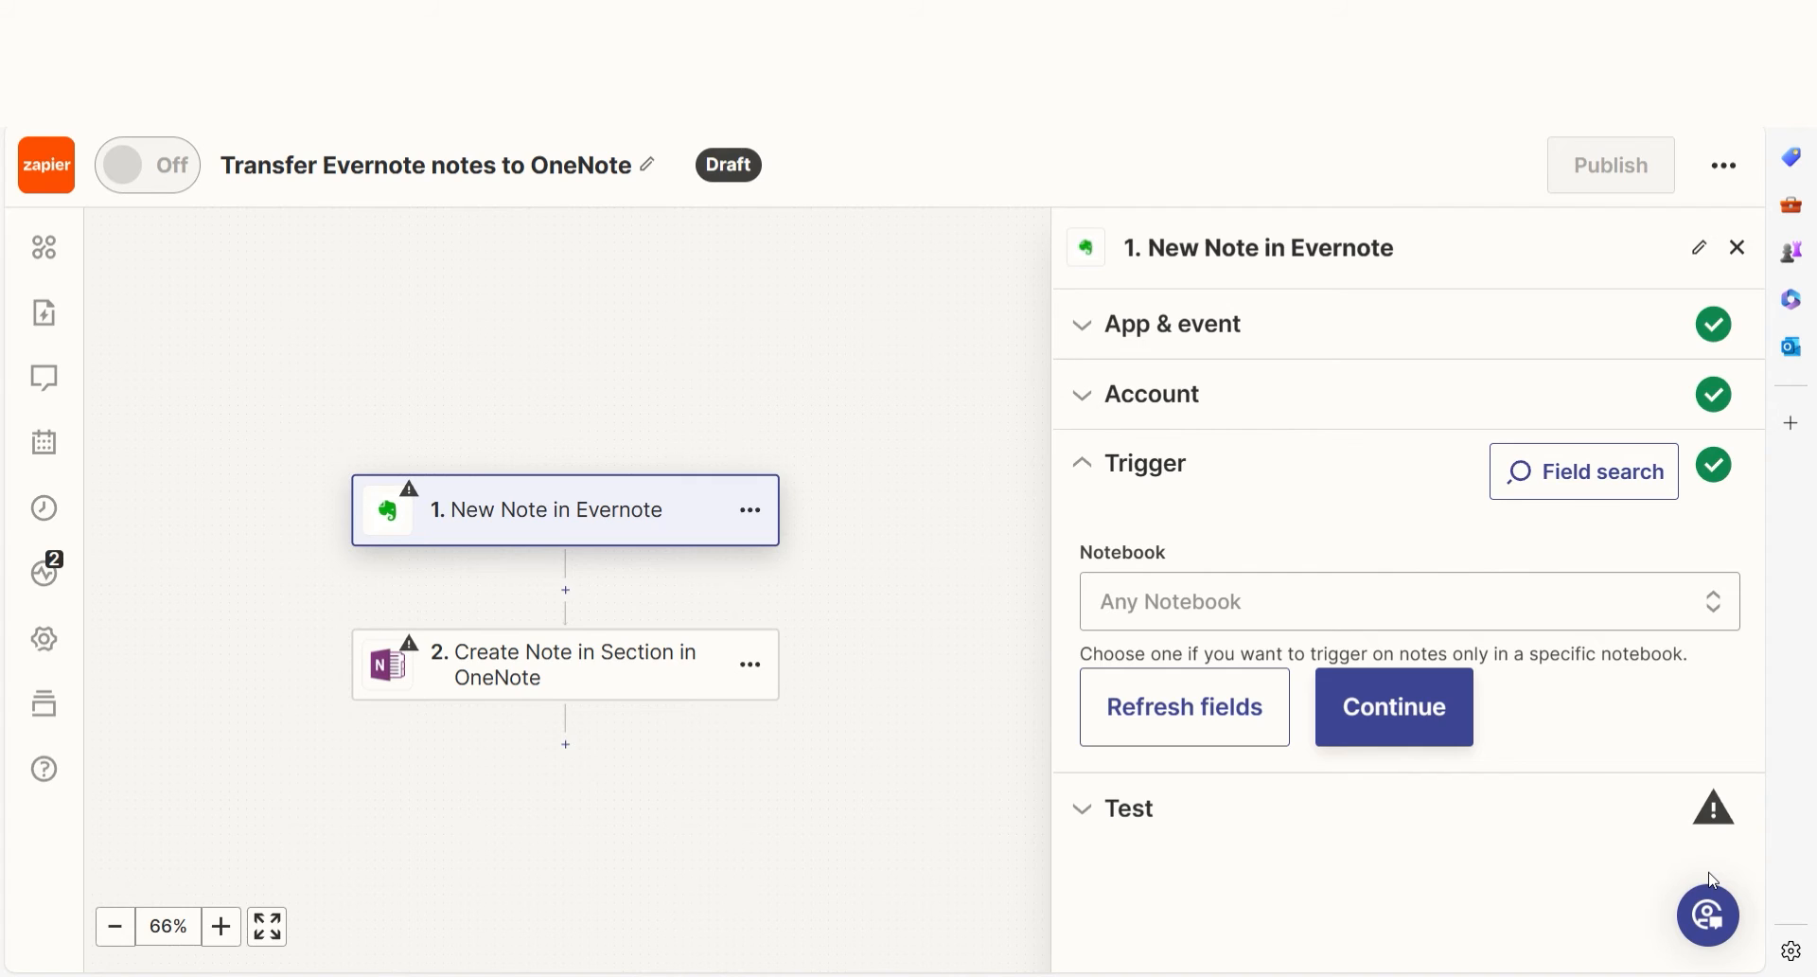
mouse_move(1655, 865)
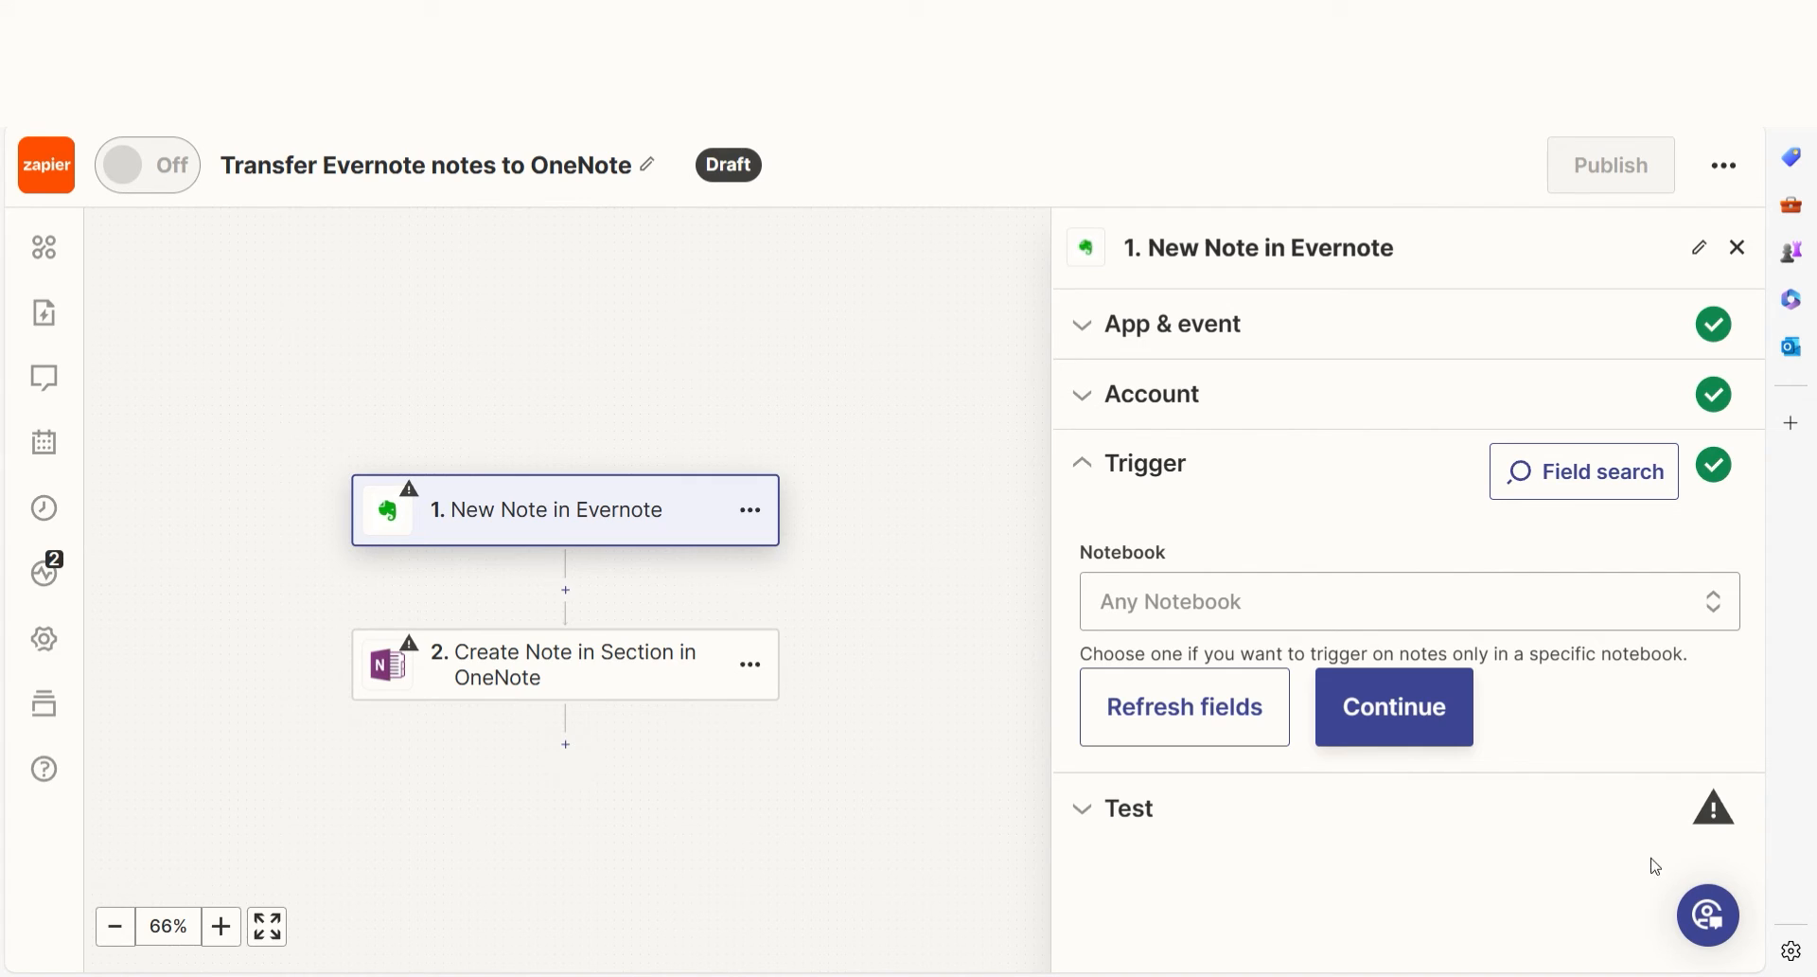
click(1394, 706)
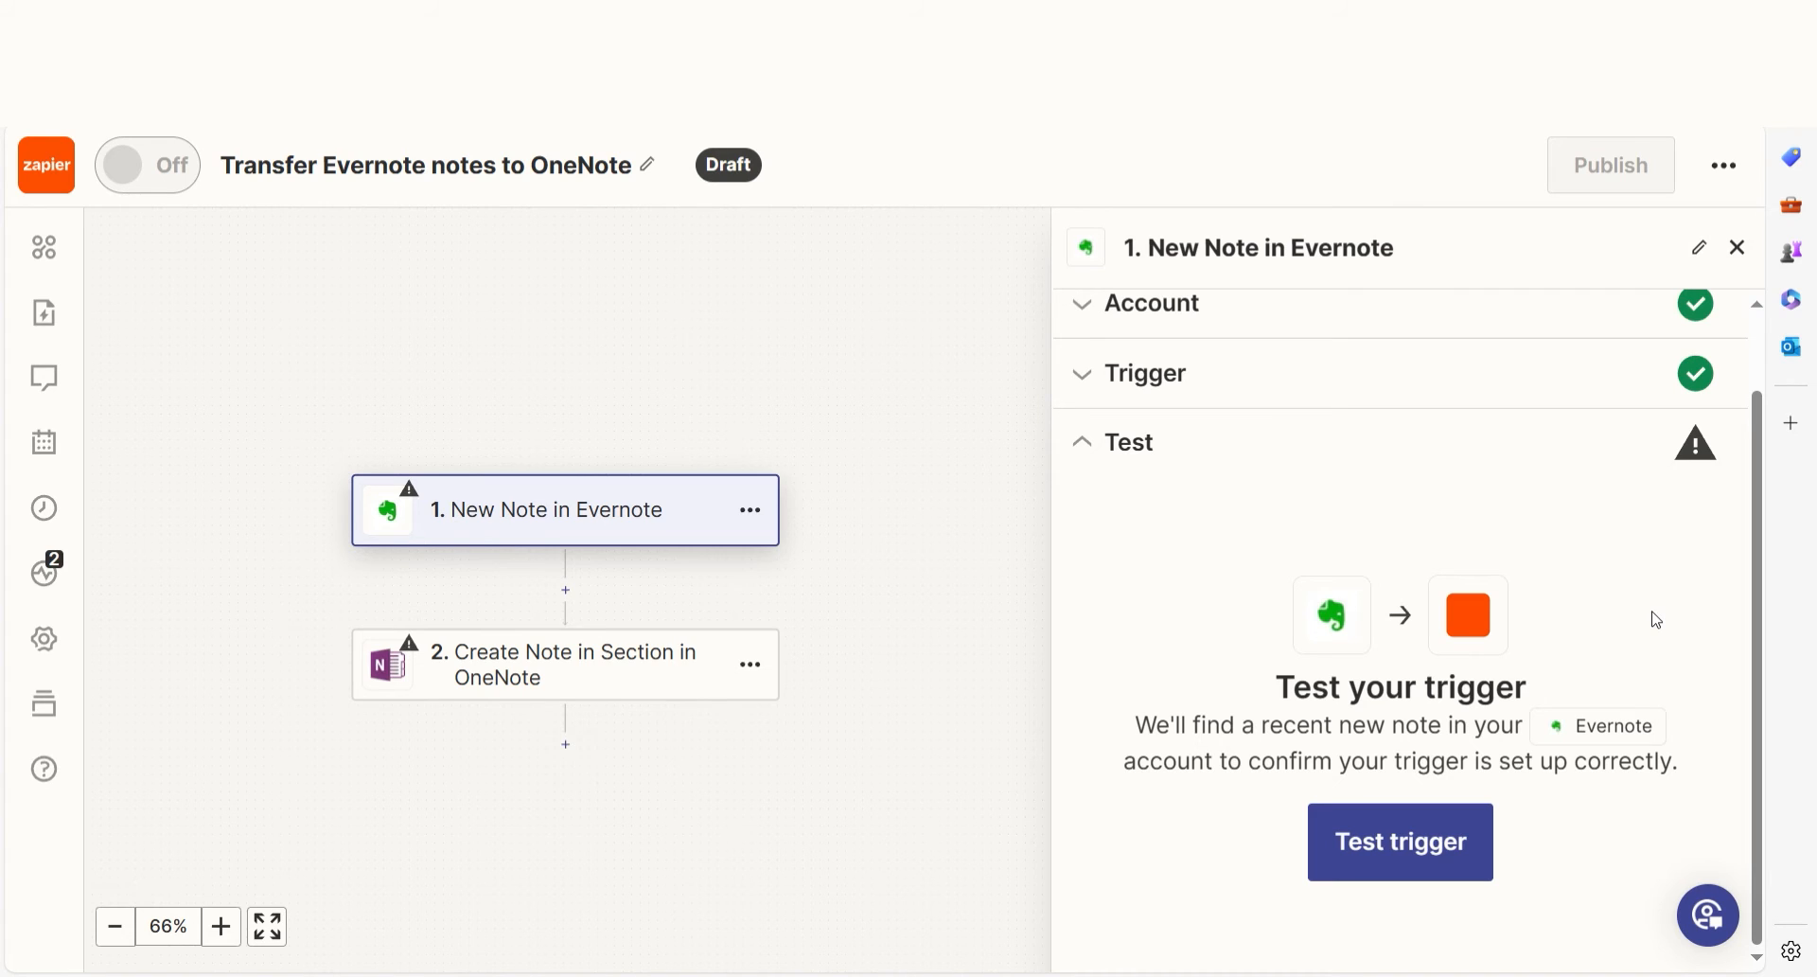
Test the Evernote trigger and continue with the retrieved sample note to the OneNote action.
click(1399, 841)
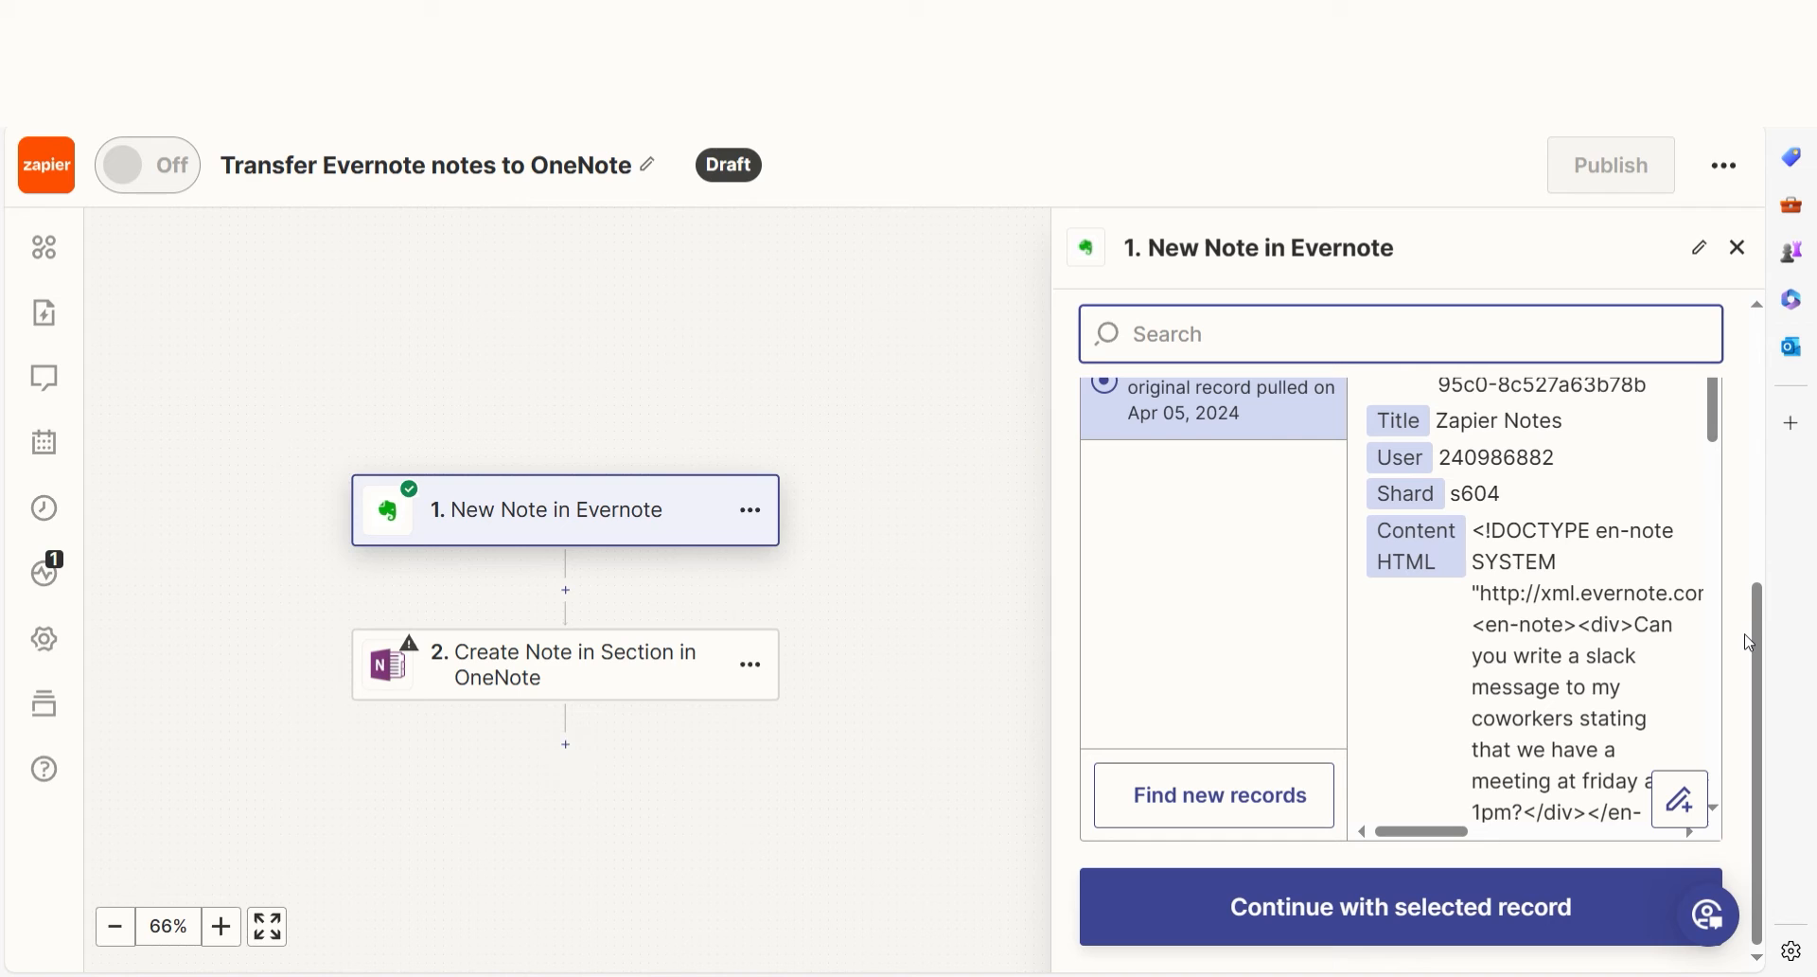
click(564, 664)
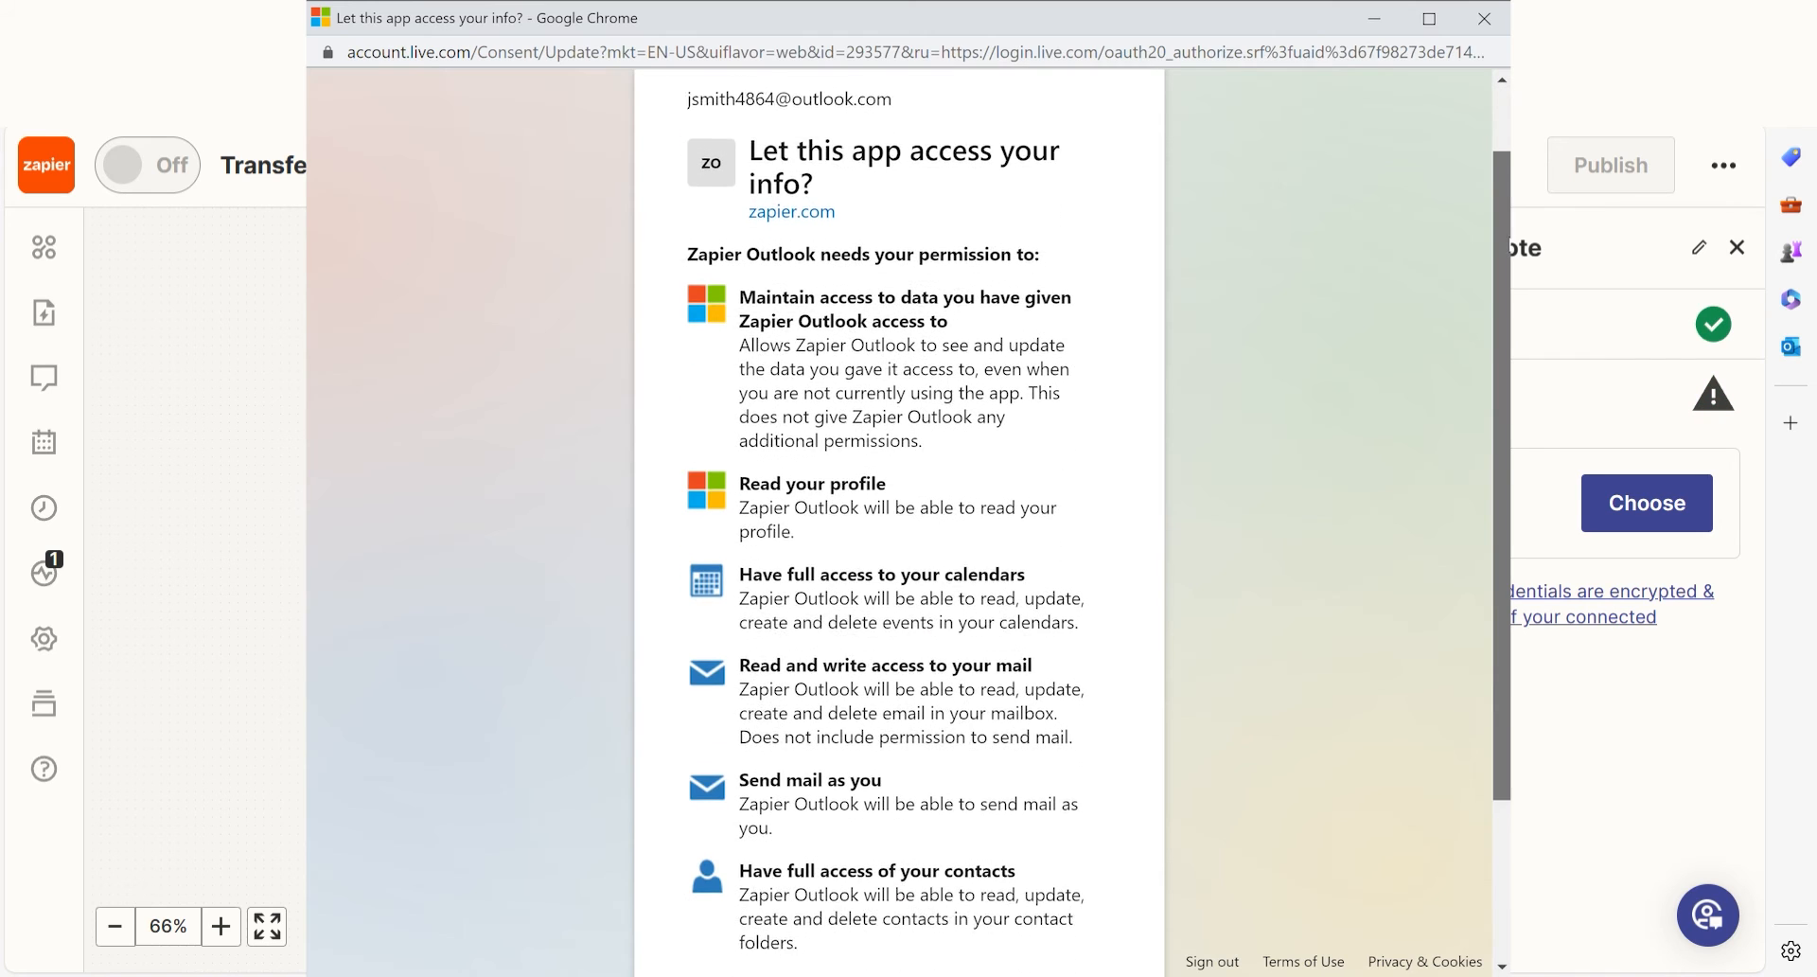
Grant Zapier access on the Microsoft consent page so OneNote is connected.
scroll(down, 3)
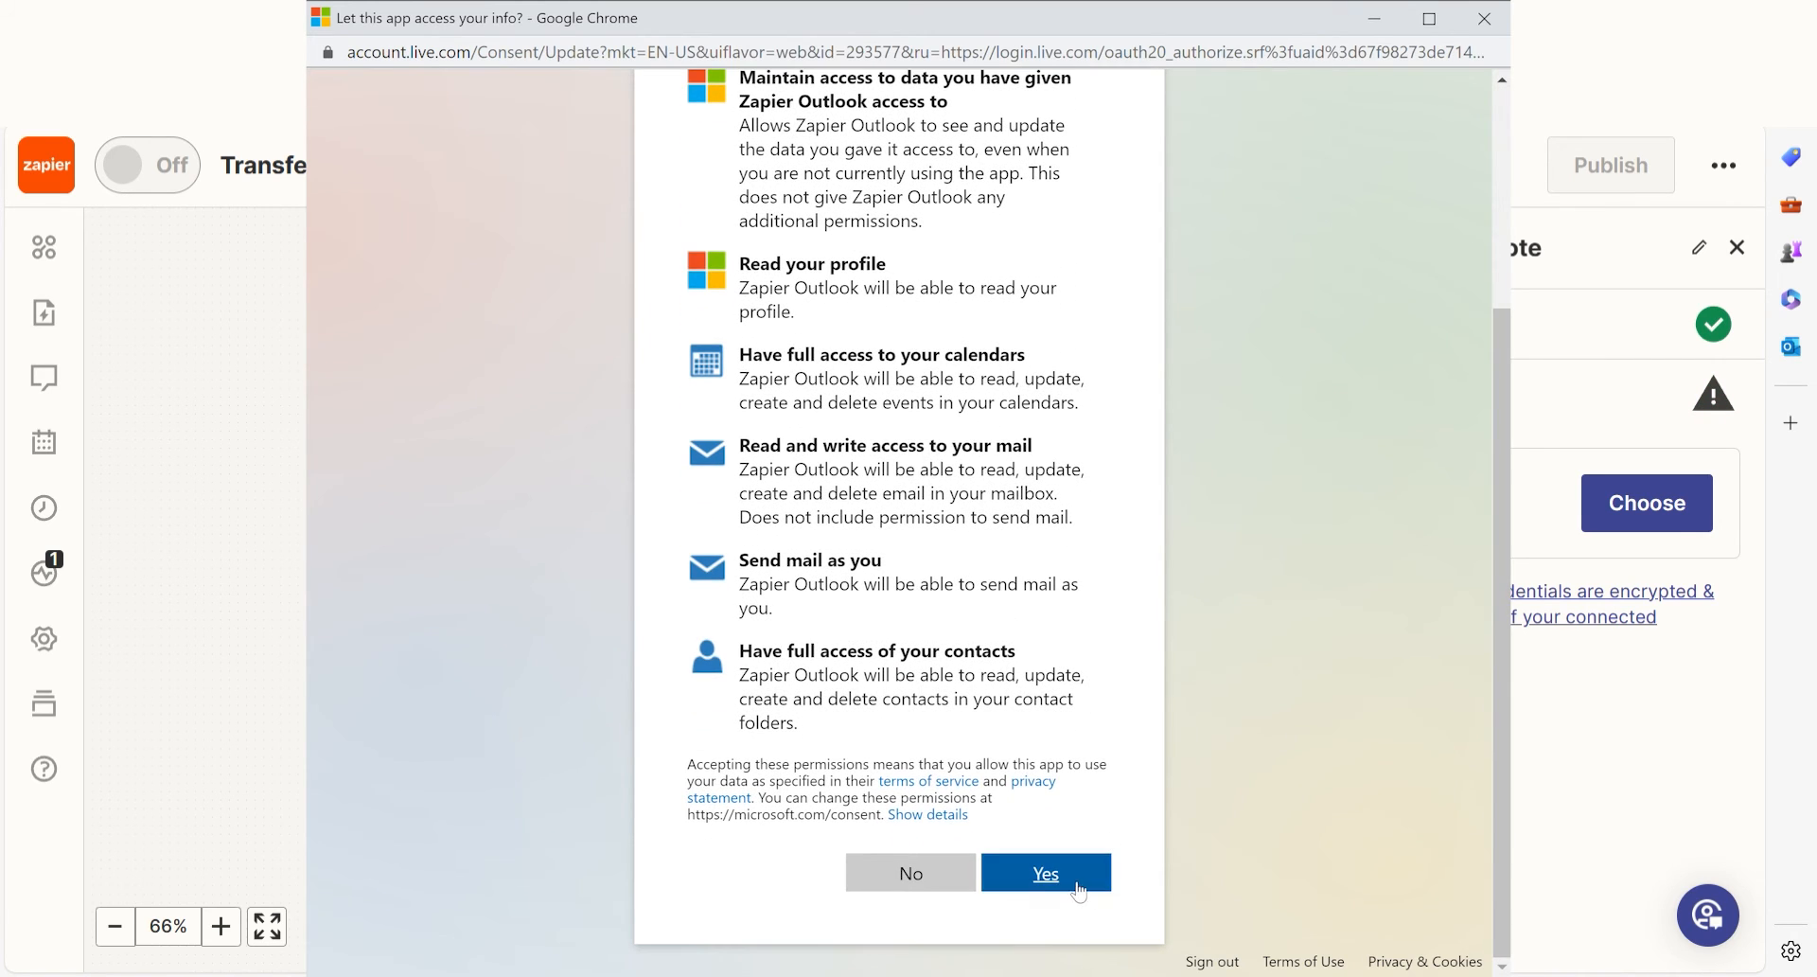
click(1043, 873)
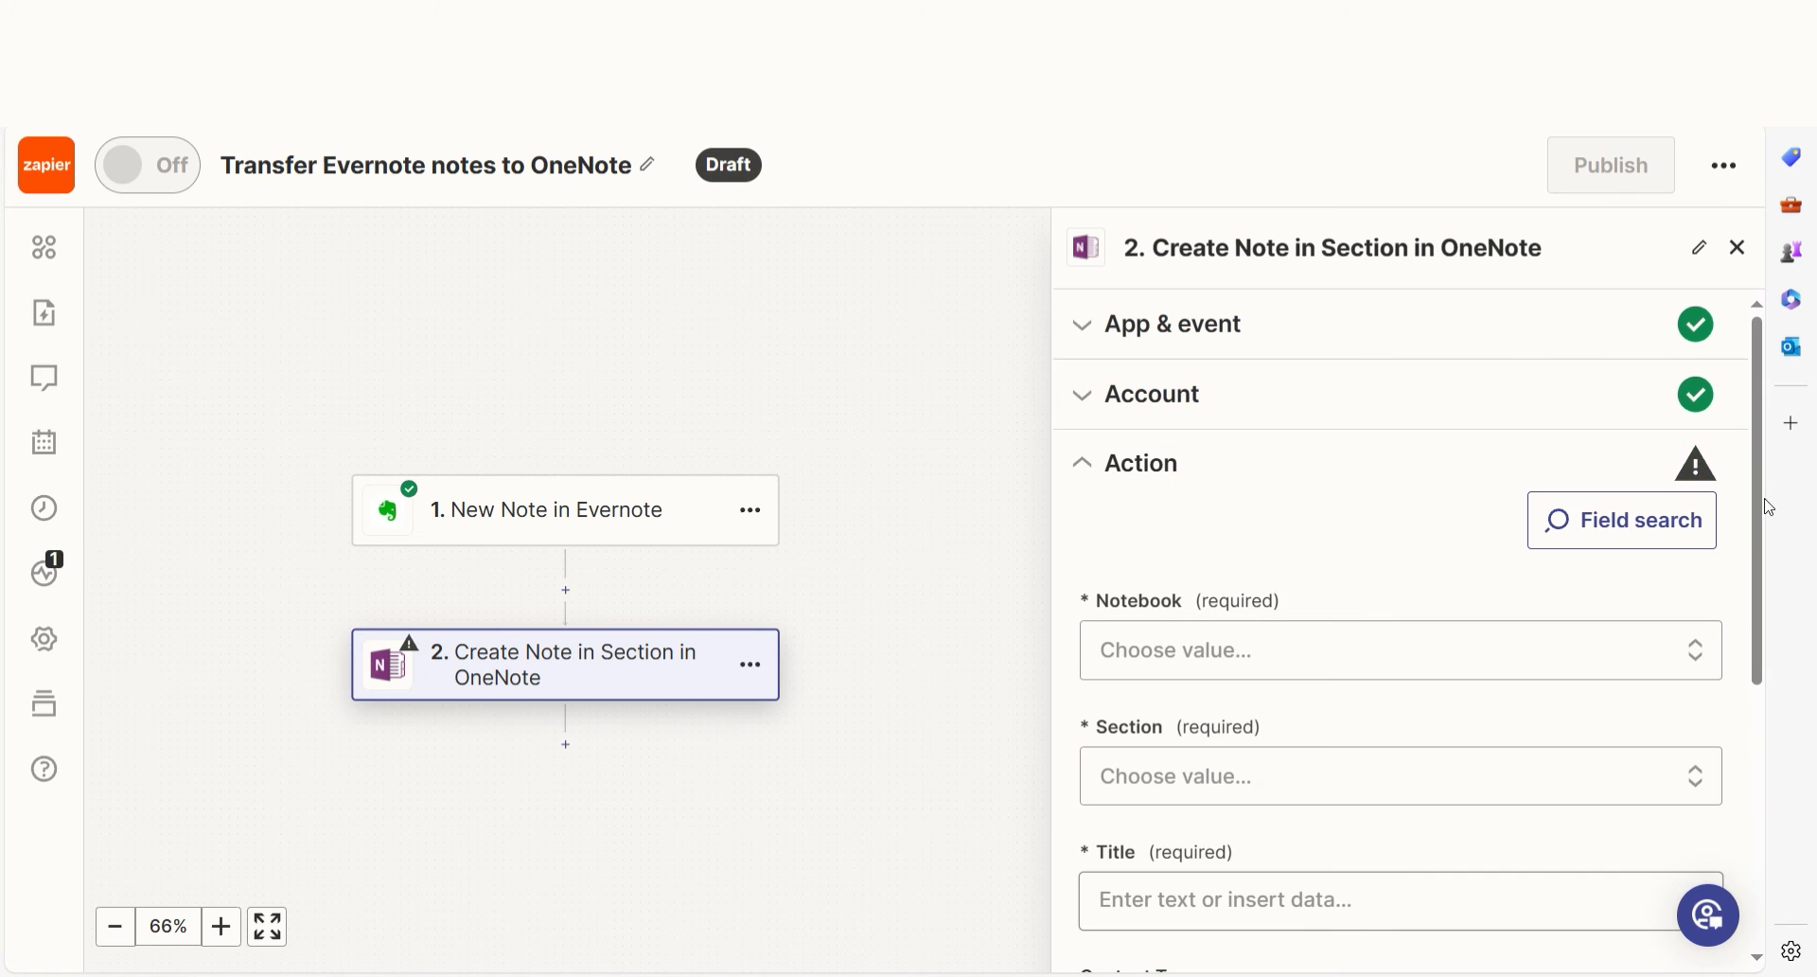
Map the note's title and content into the Quick Notes section and send a test to OneNote.
scroll(down, 3)
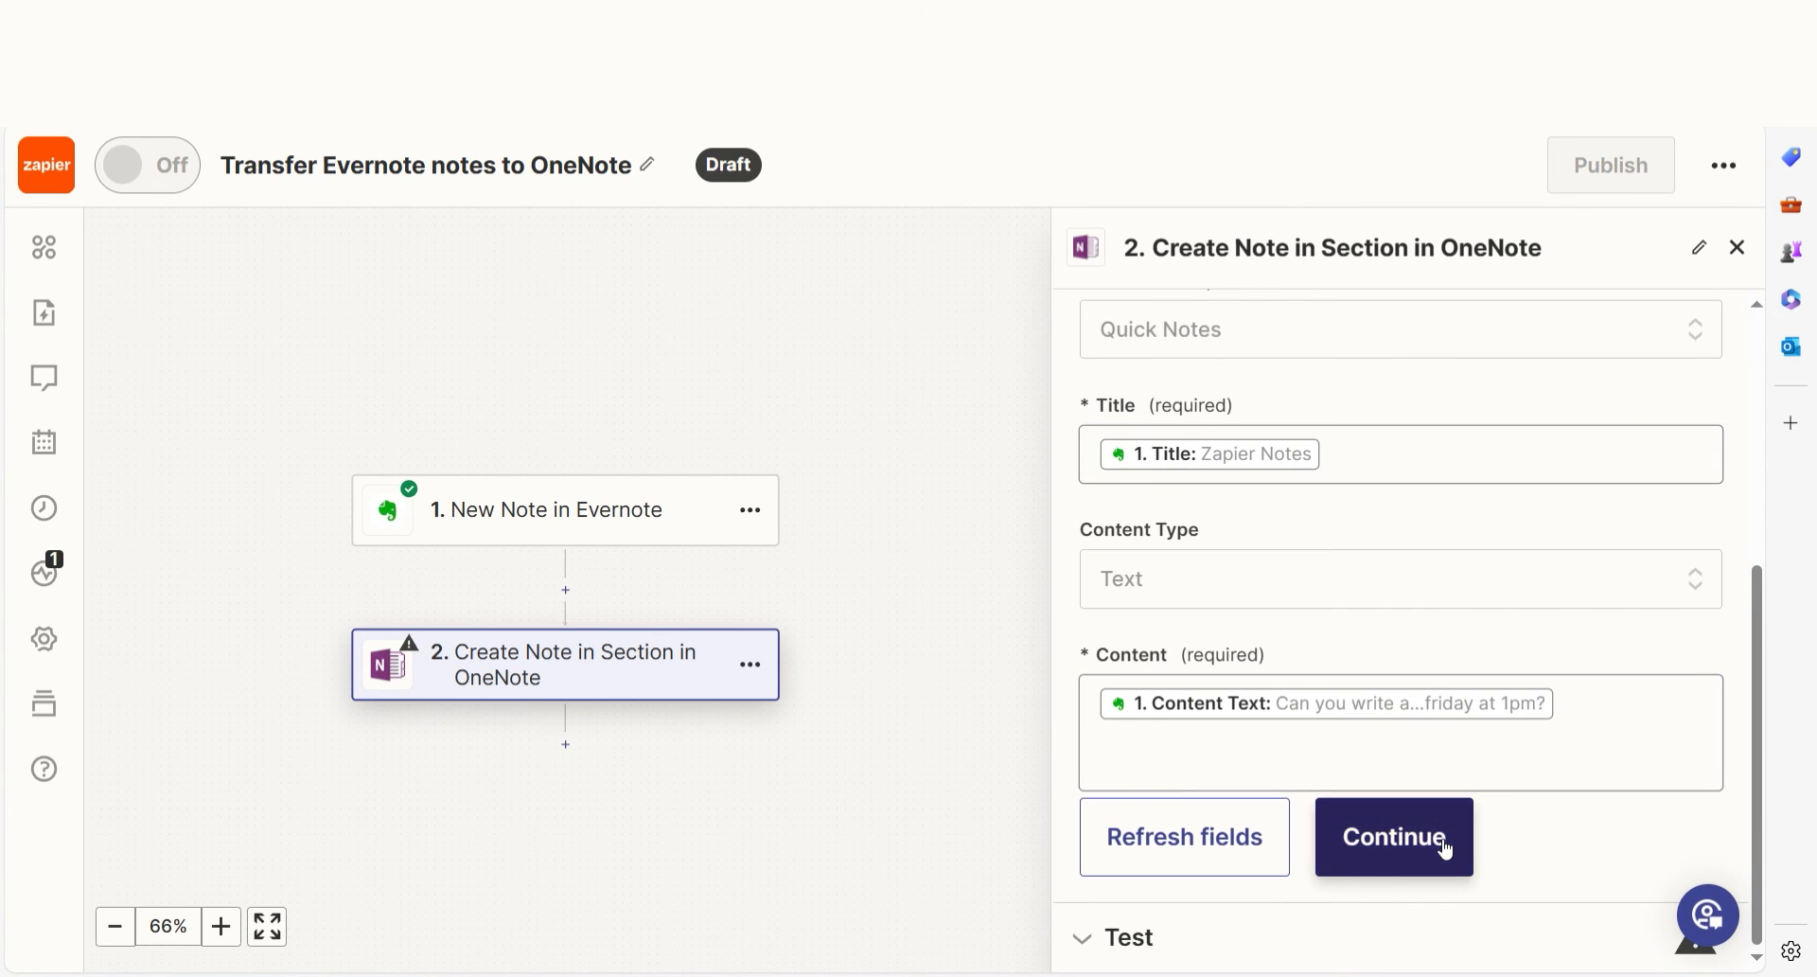
click(1396, 837)
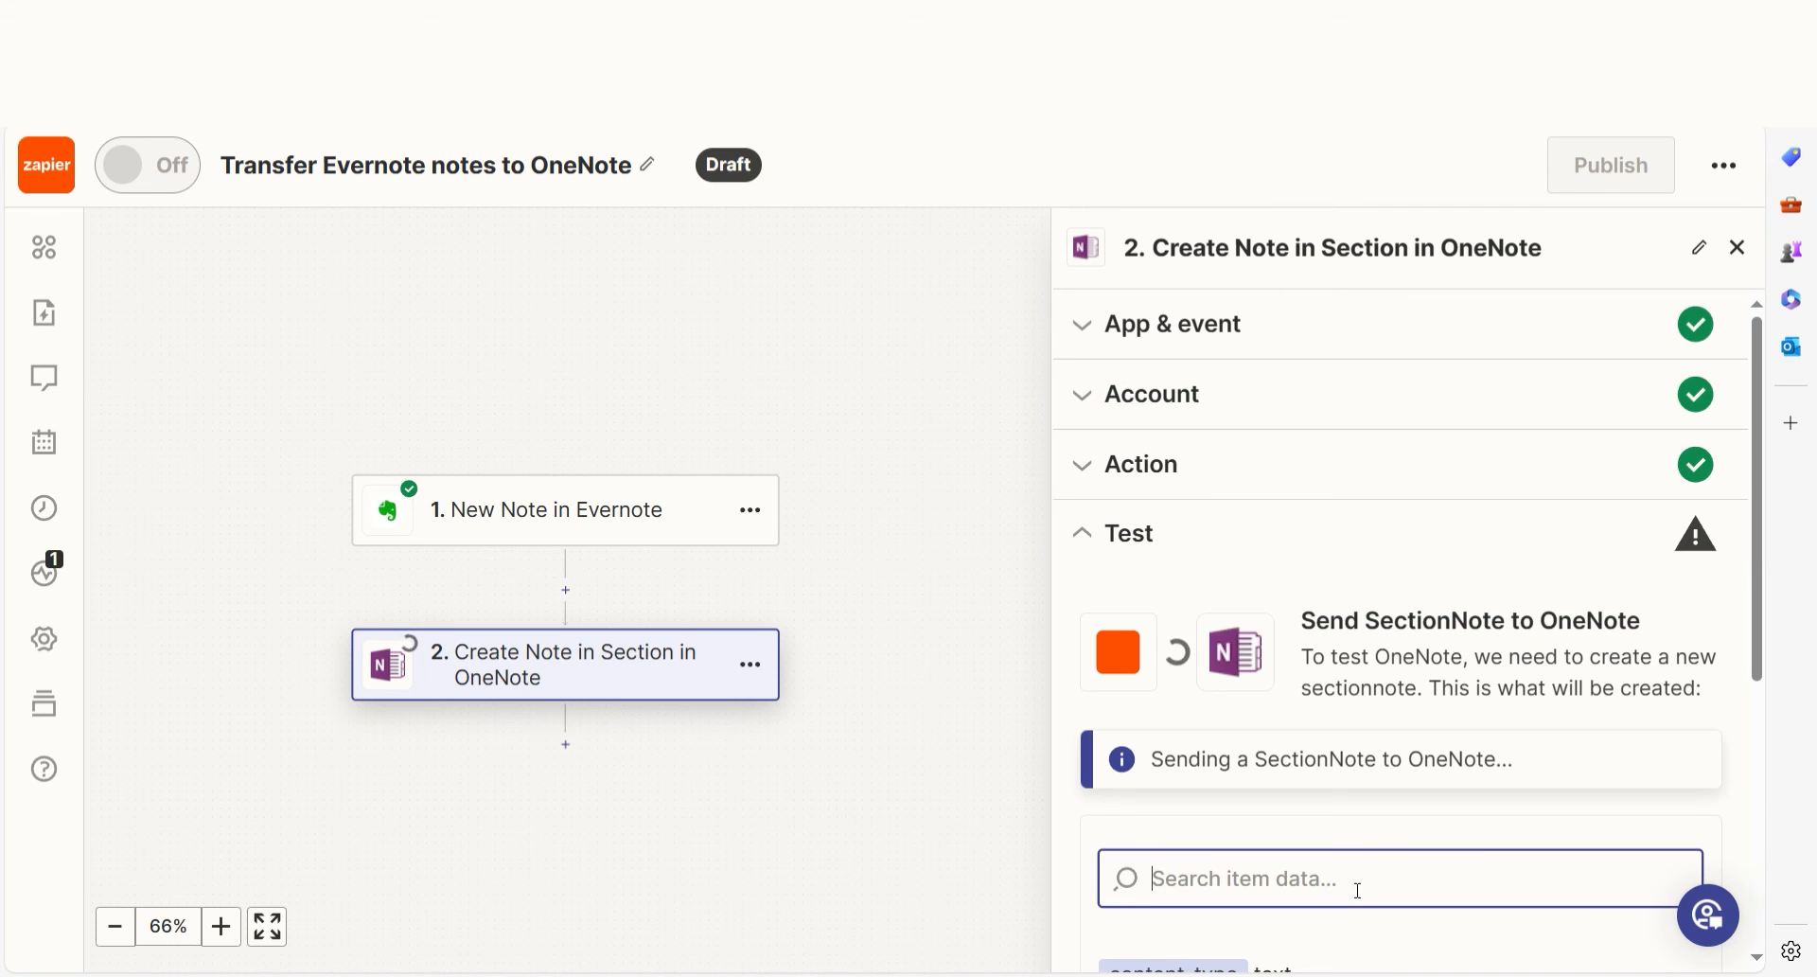
scroll(down, 3)
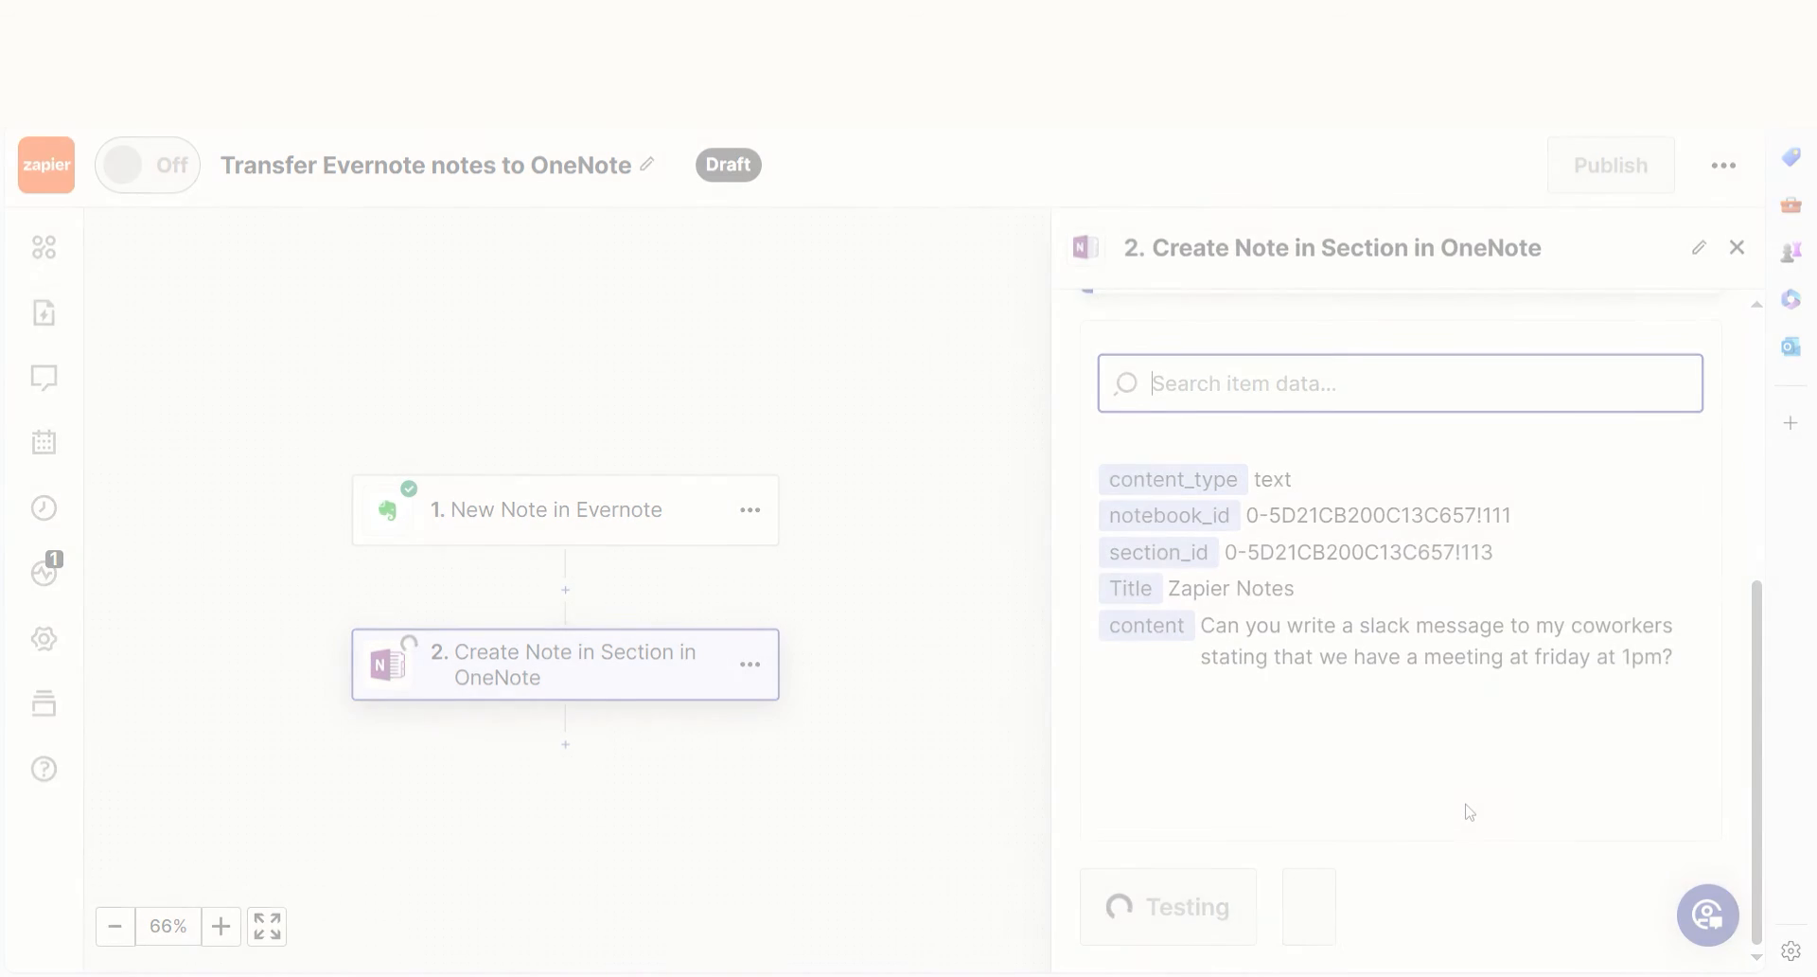